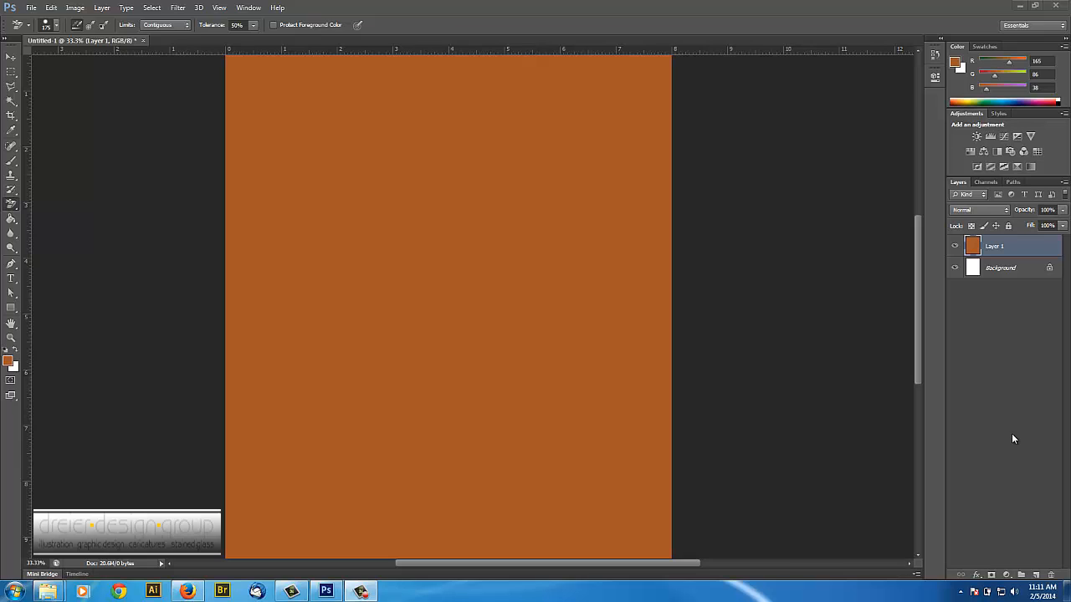
{"action": "mouse_move", "coordinate": [534, 315]}
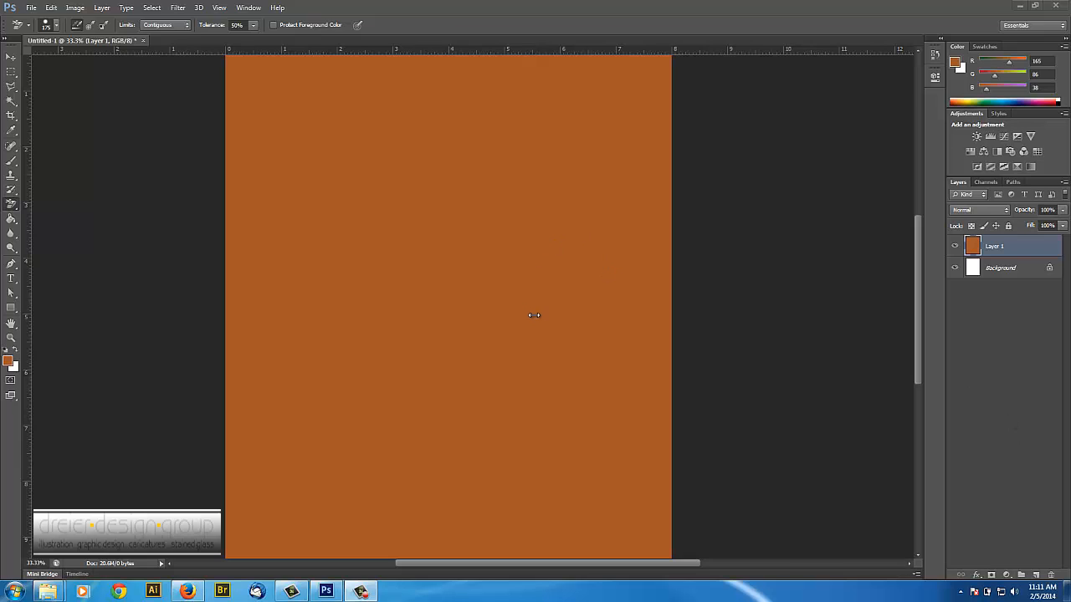
{"action": "mouse_move", "coordinate": [462, 295]}
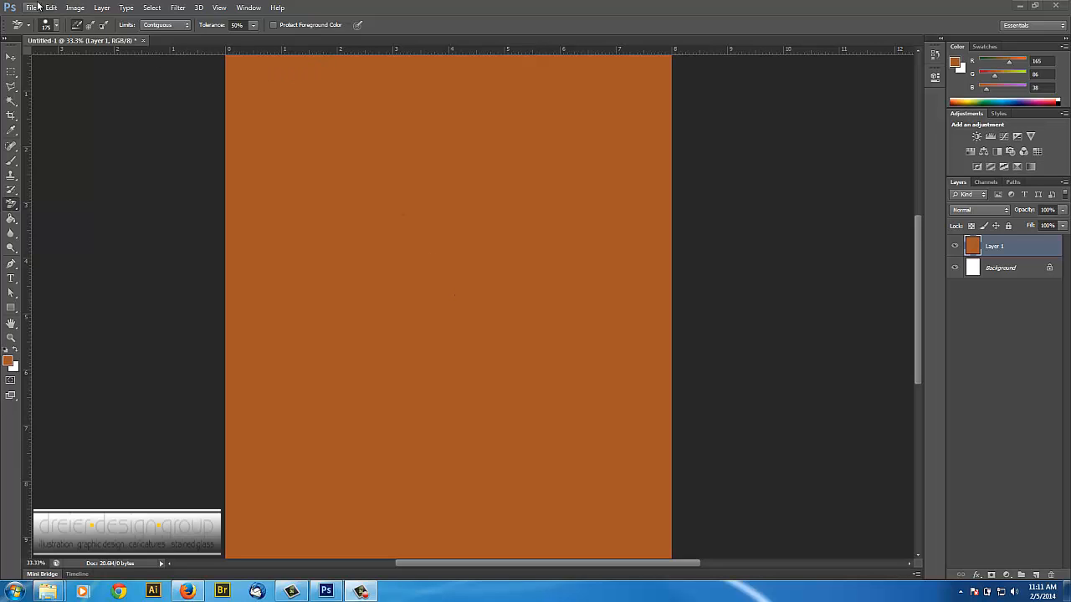
- Place the facebooklogo image file into the orange document as a new layer
{"action": "left_click", "coordinate": [31, 6]}
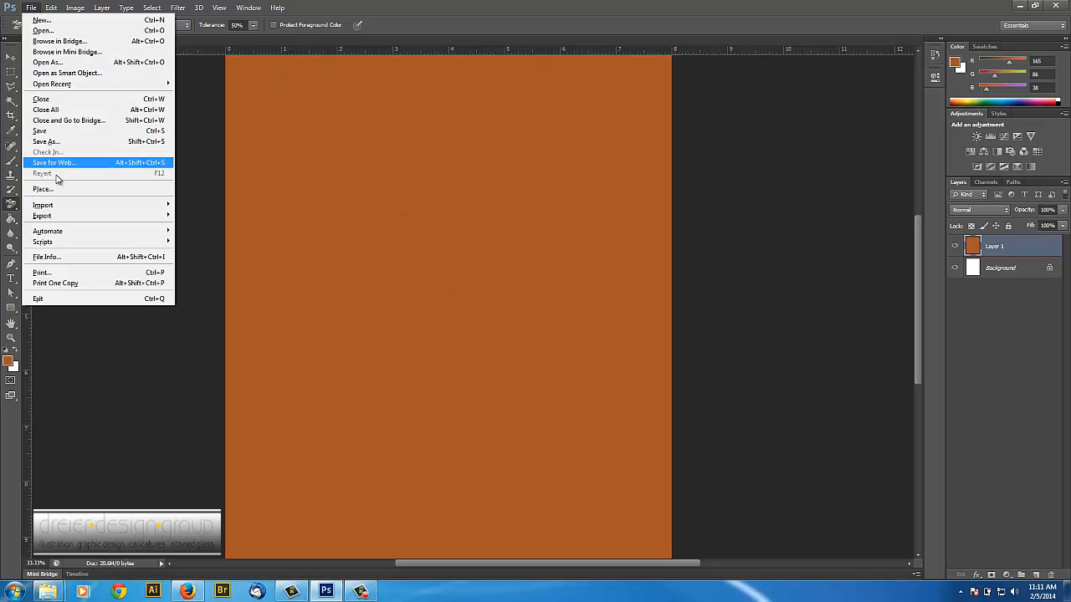
{"action": "left_click", "coordinate": [44, 189]}
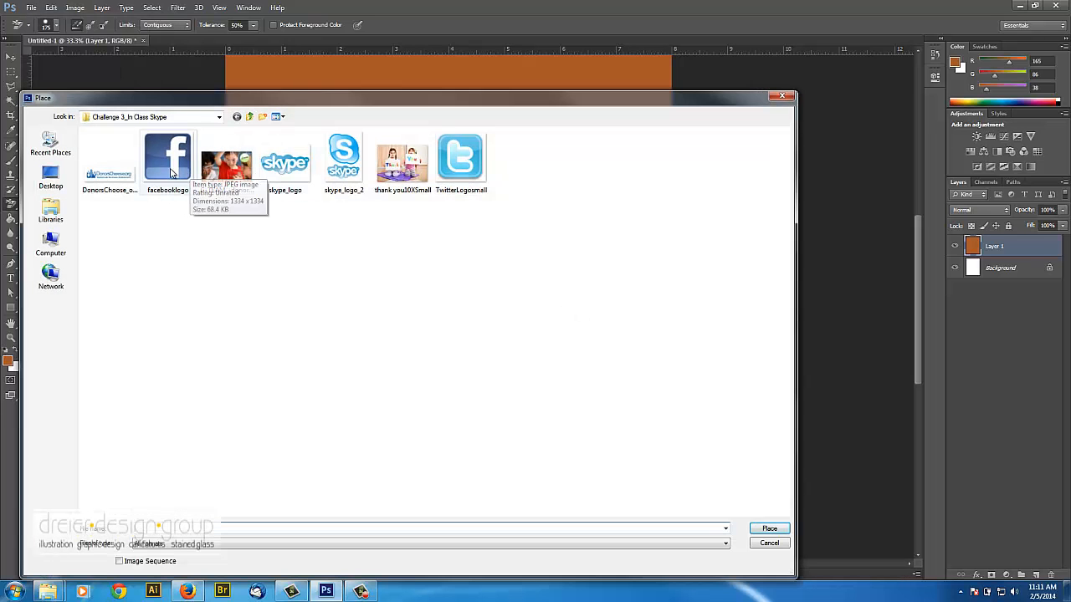
{"action": "left_click", "coordinate": [167, 159]}
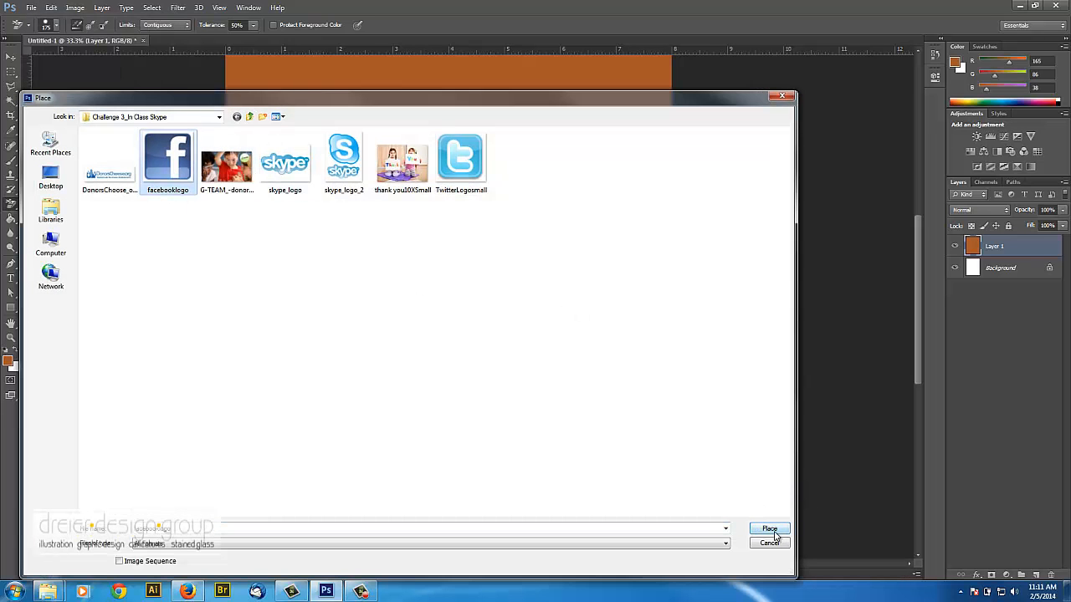
{"action": "left_click", "coordinate": [768, 528]}
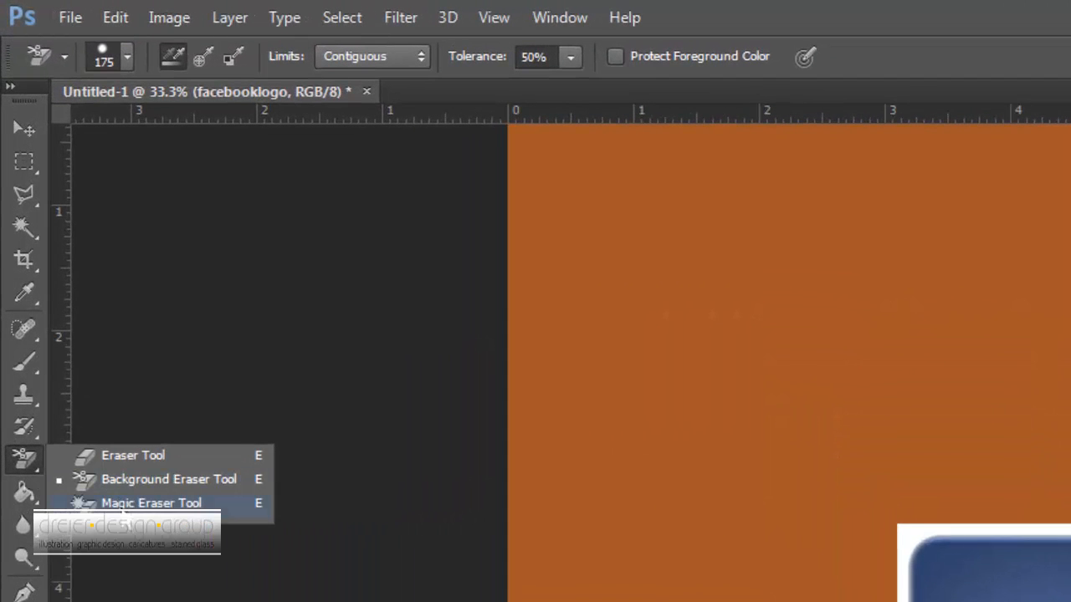
- Switch to the Magic Eraser Tool for erasing the logo's white background
{"action": "left_click", "coordinate": [151, 502]}
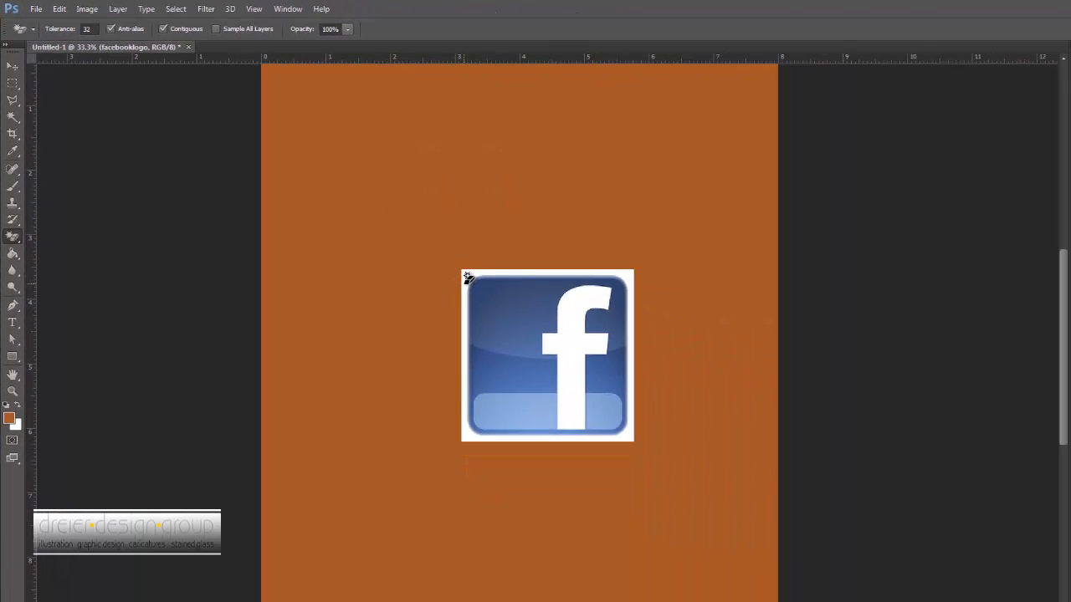
{"action": "mouse_move", "coordinate": [512, 274]}
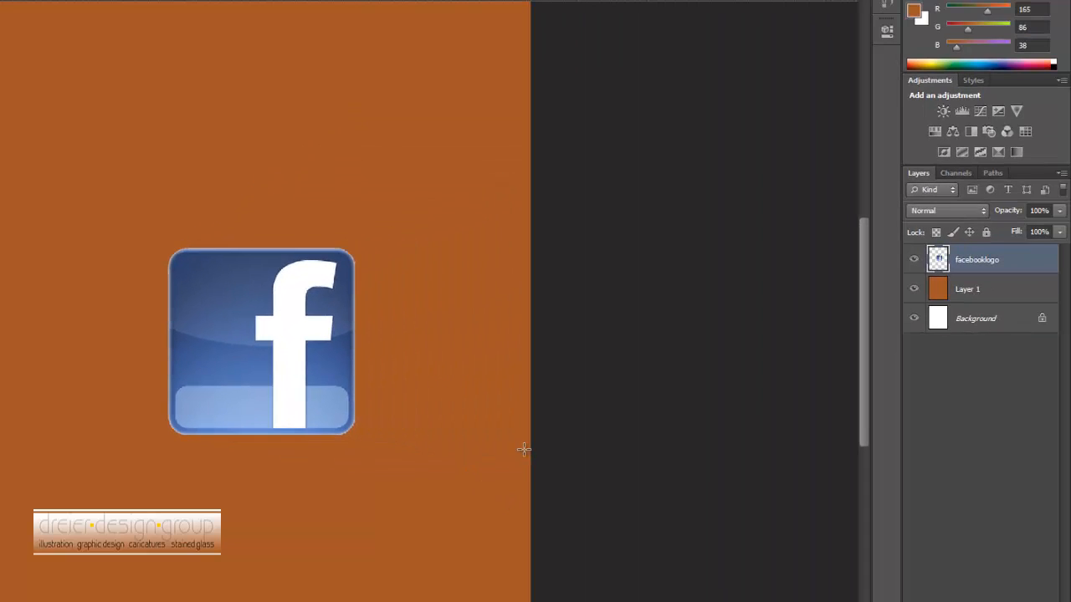
{"action": "mouse_move", "coordinate": [717, 393]}
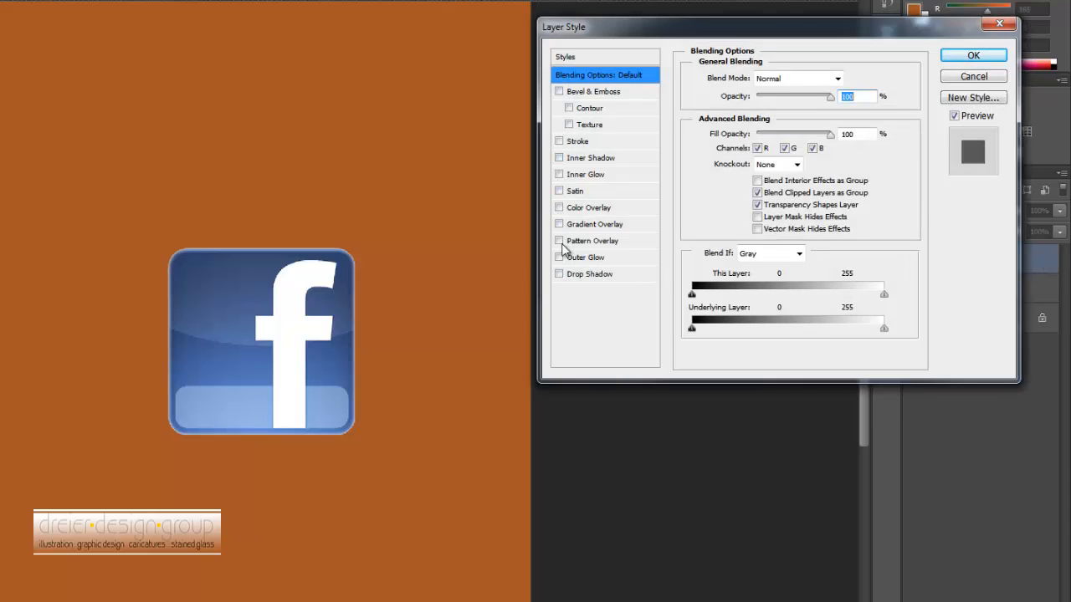
{"action": "left_click", "coordinate": [559, 140]}
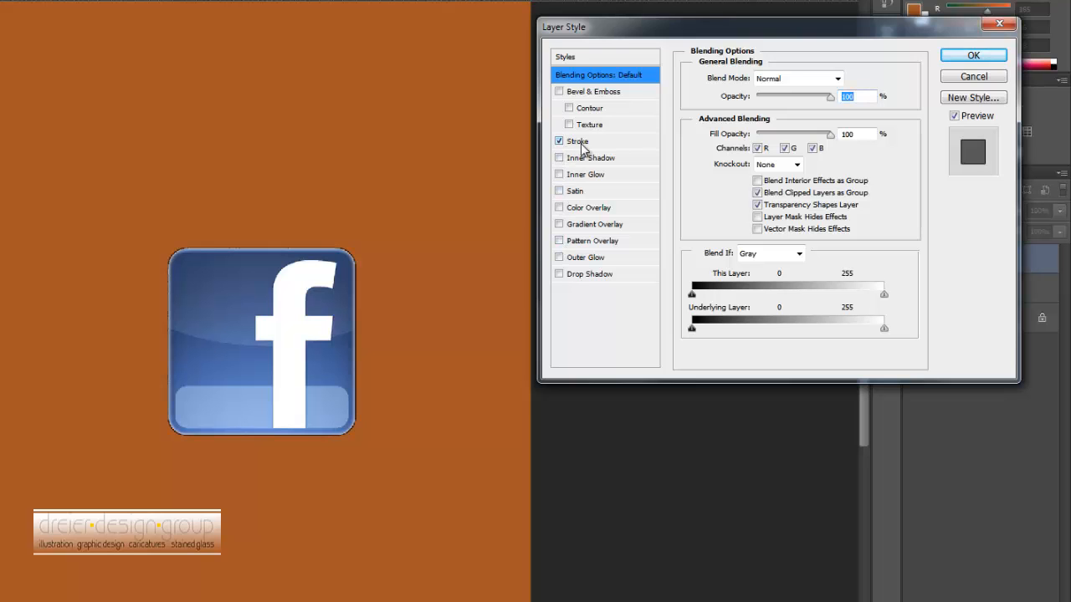
{"action": "left_click", "coordinate": [577, 140]}
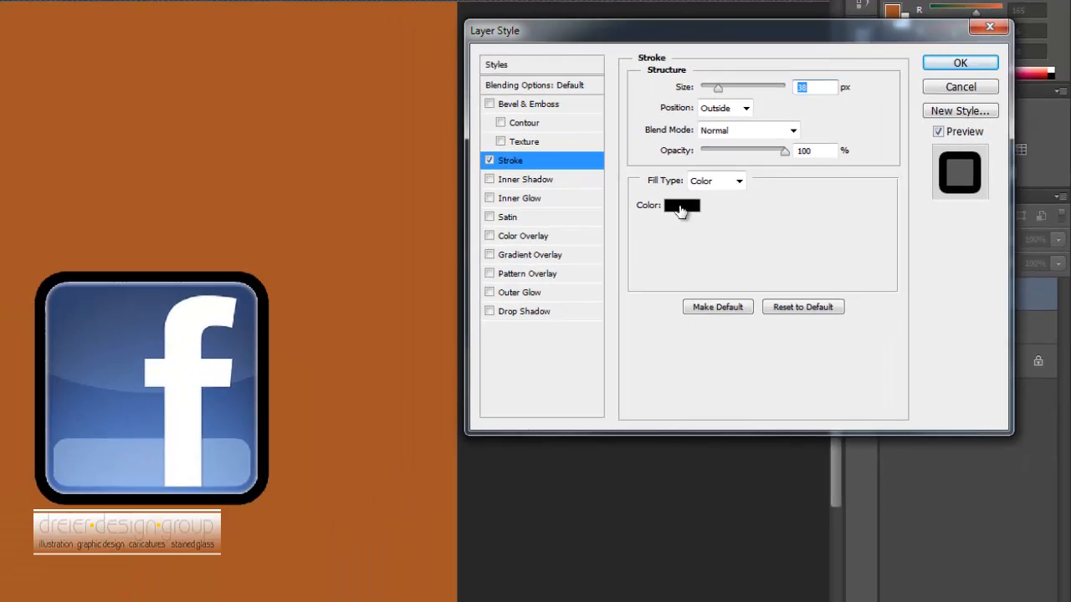
{"action": "left_click", "coordinate": [683, 205]}
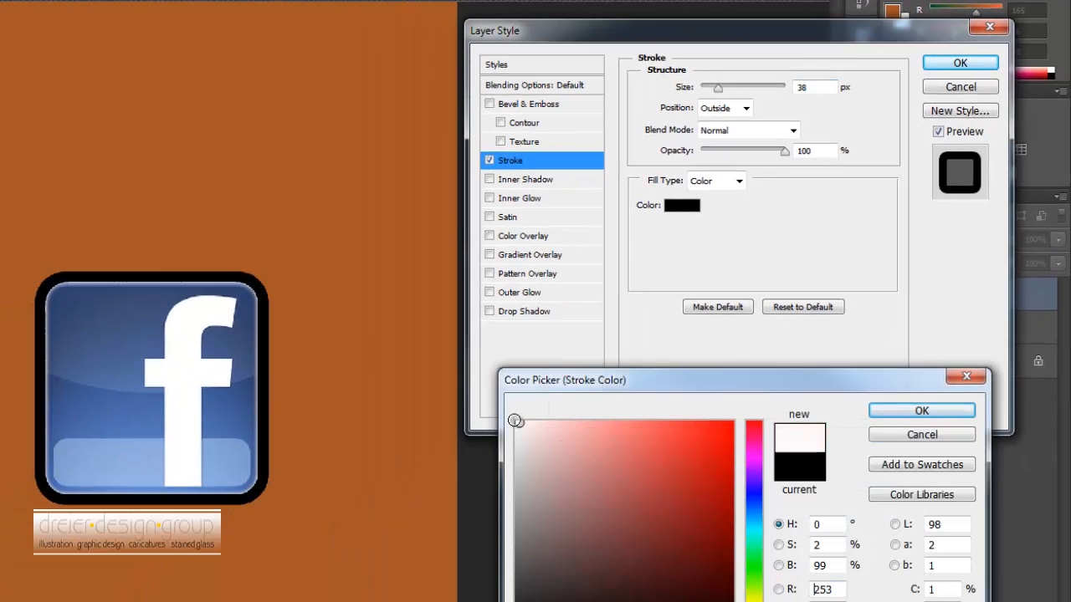
{"action": "left_click", "coordinate": [920, 410]}
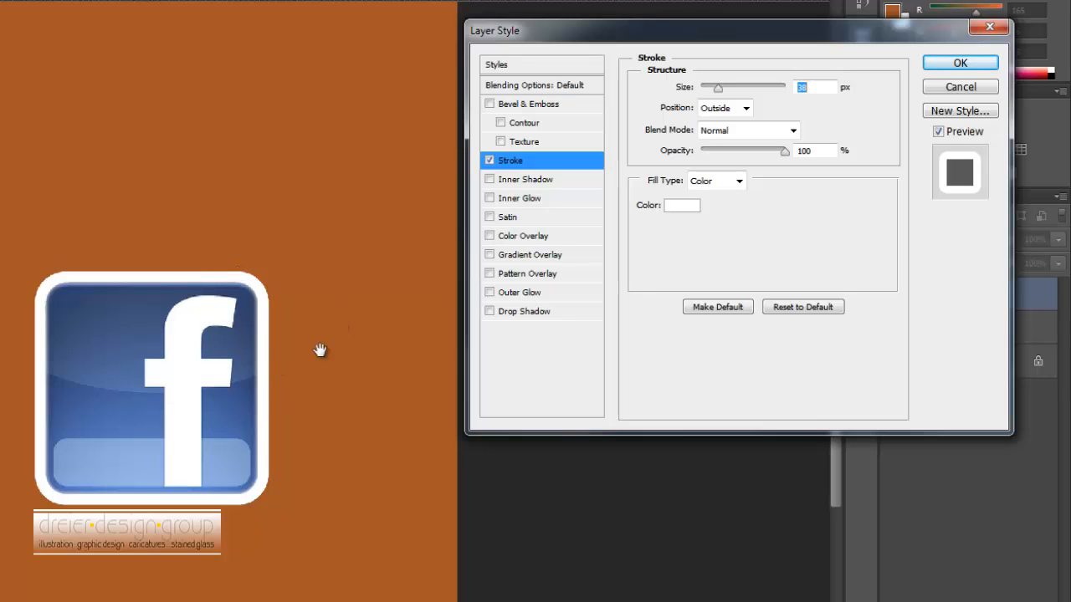
{"action": "mouse_move", "coordinate": [288, 281]}
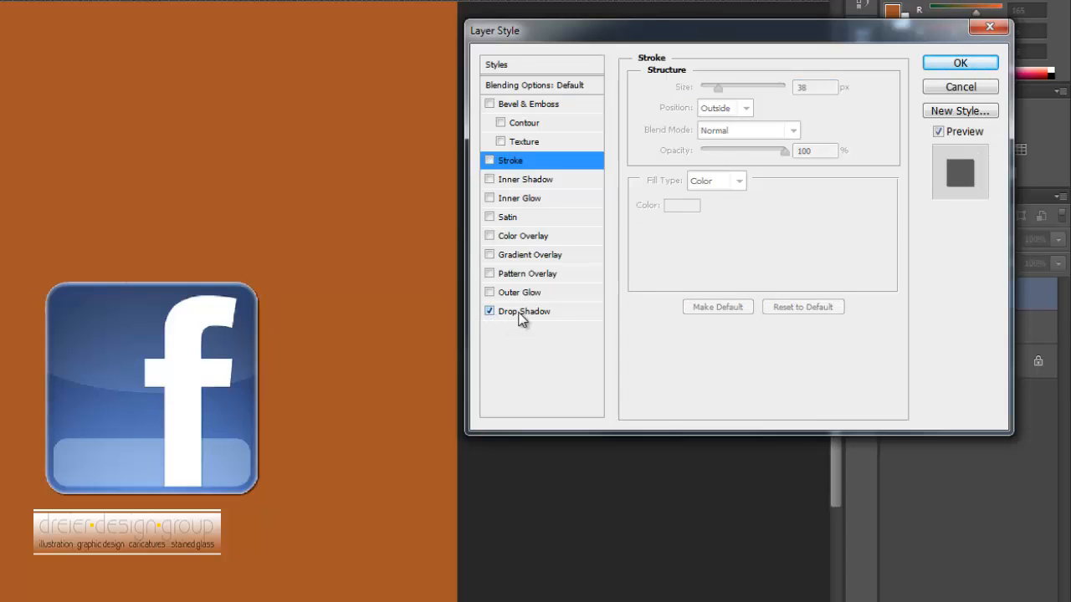
{"action": "left_click", "coordinate": [526, 309]}
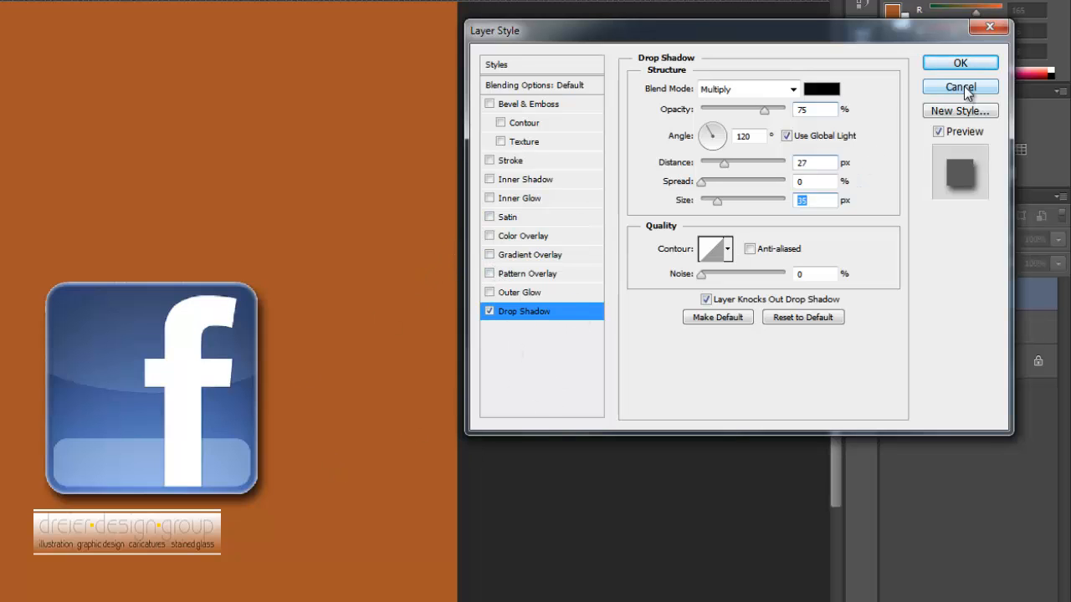
{"action": "left_click", "coordinate": [960, 87]}
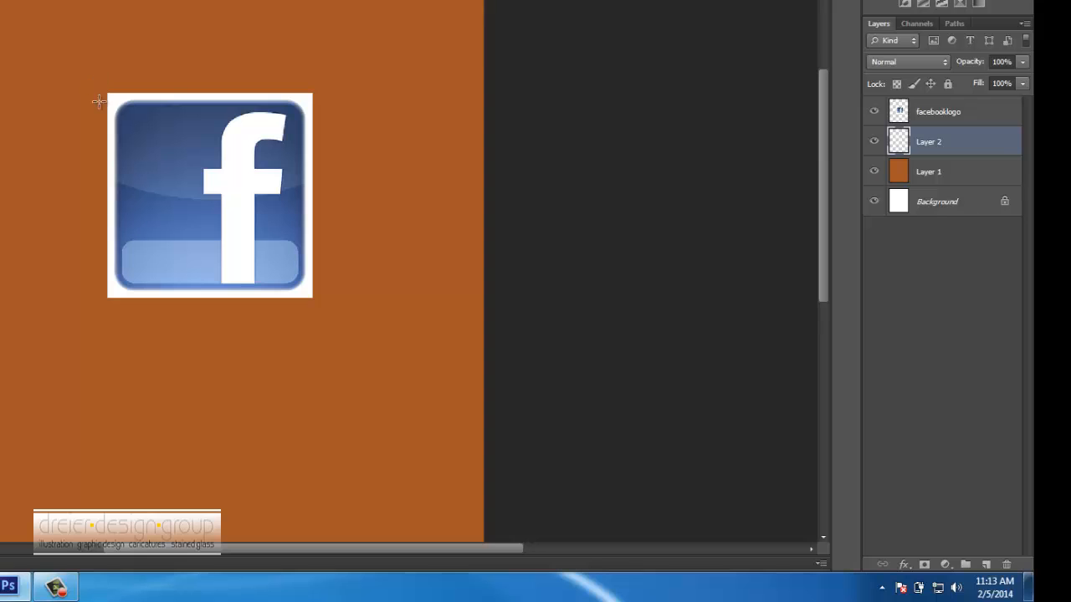
- Mark a square marquee selection around the logo for the blue frame
{"action": "left_click_drag", "start_coordinate": [98, 100], "coordinate": [318, 308]}
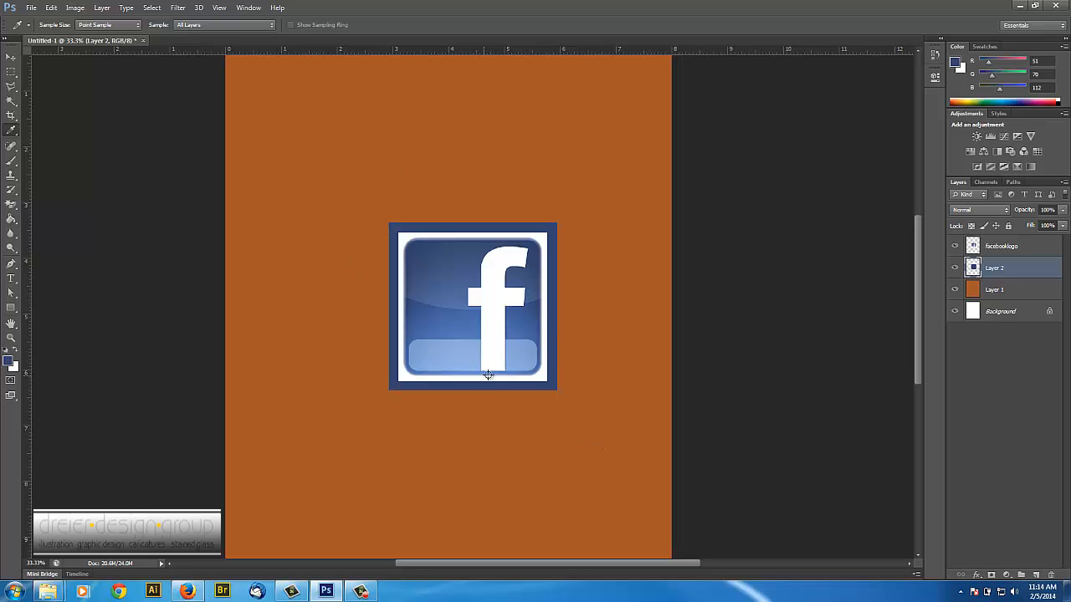
{"action": "mouse_move", "coordinate": [545, 332]}
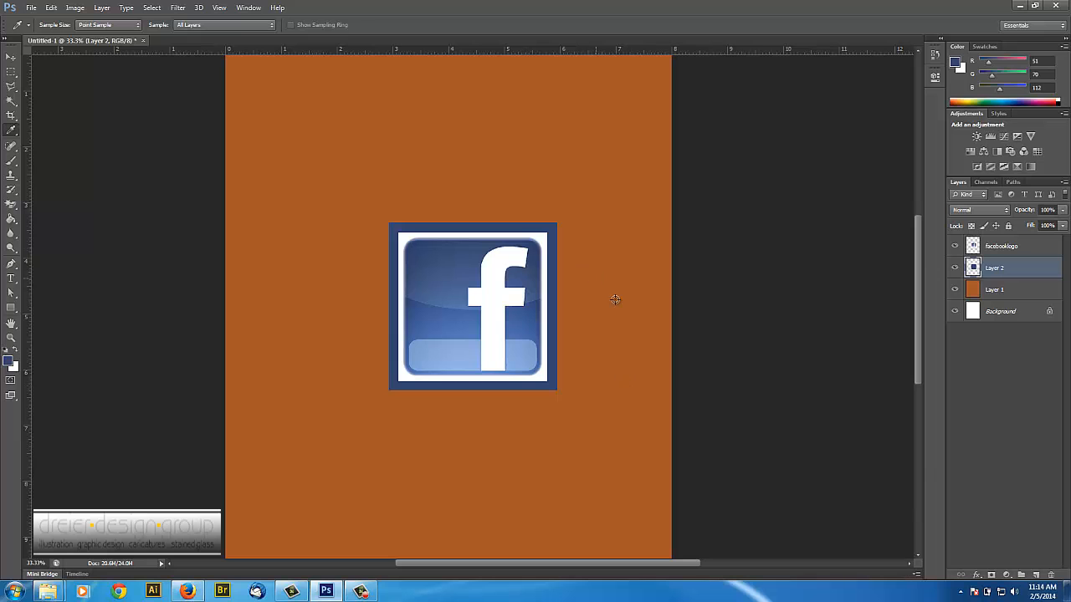
{"action": "mouse_move", "coordinate": [957, 352]}
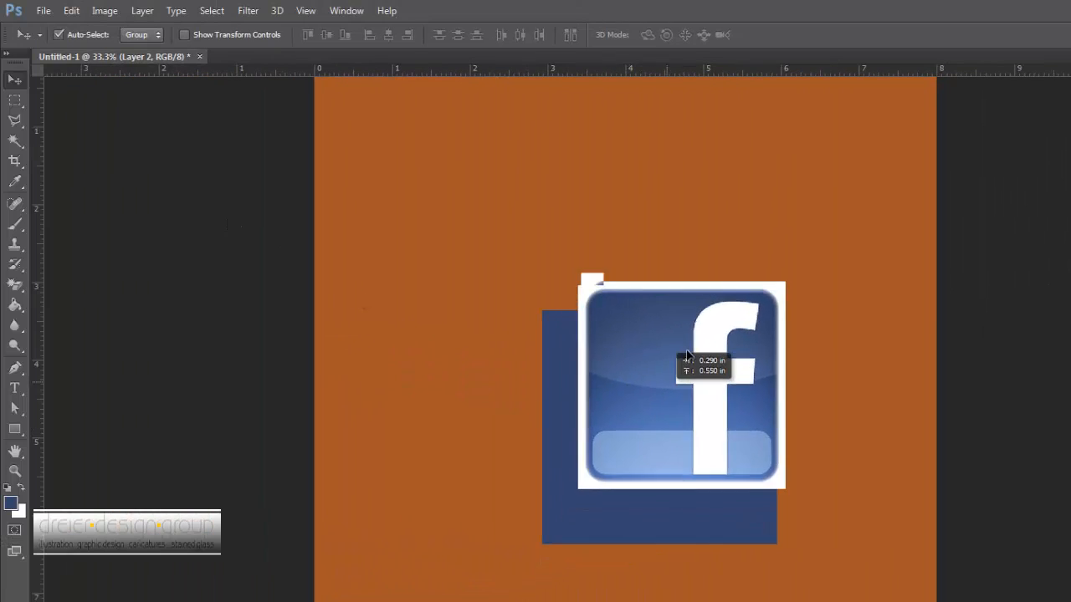
- Centre the blue square behind the logo and link Layer 2 with facebooklogo
{"action": "left_click_drag", "start_coordinate": [682, 360], "coordinate": [669, 421]}
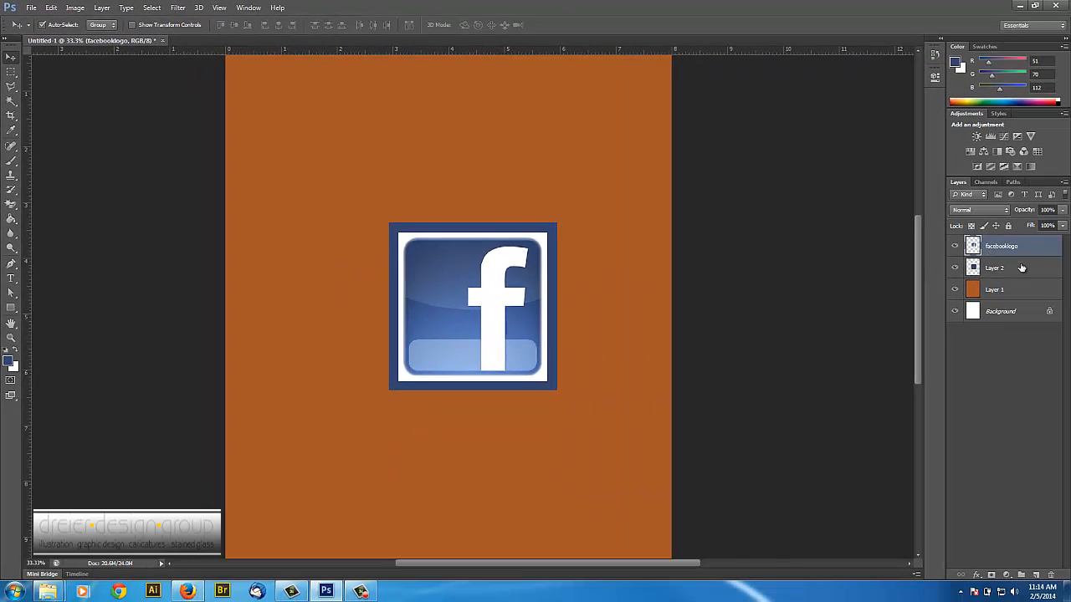
{"action": "left_click", "coordinate": [994, 267]}
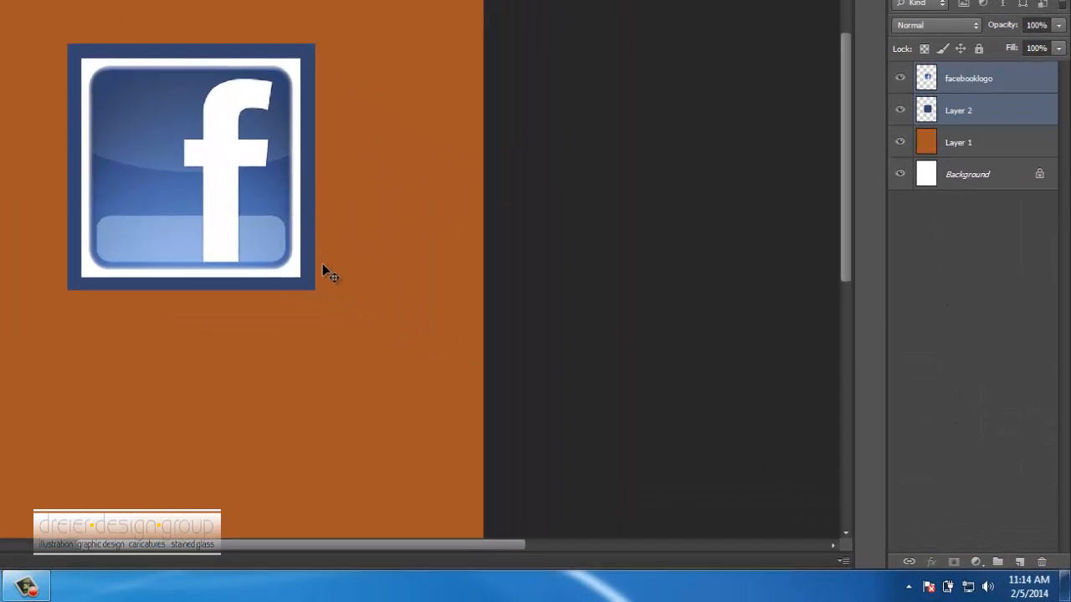
{"action": "mouse_move", "coordinate": [552, 231]}
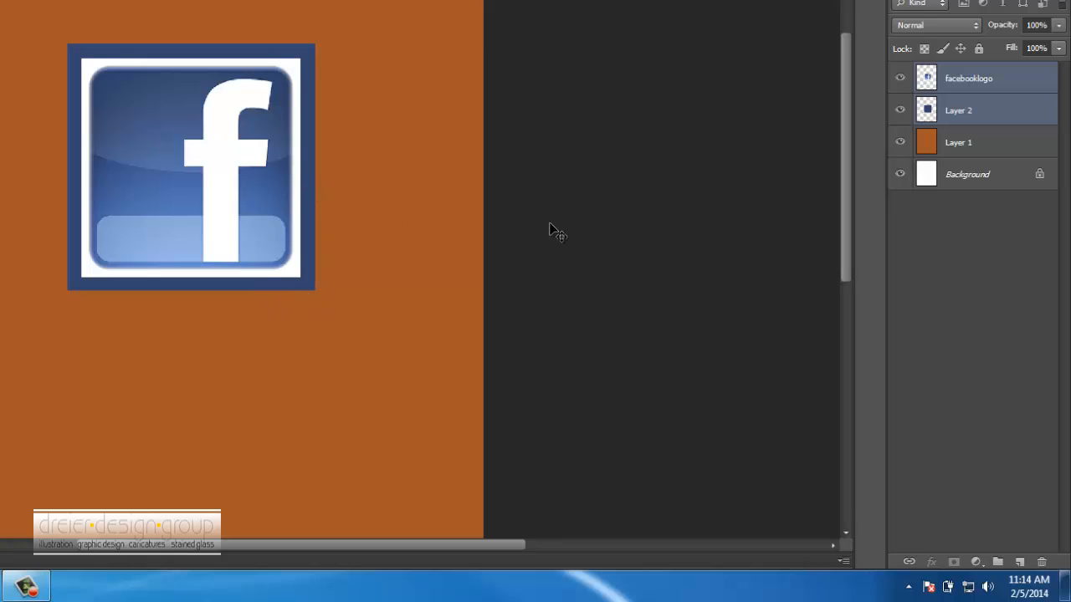
{"action": "mouse_move", "coordinate": [736, 360]}
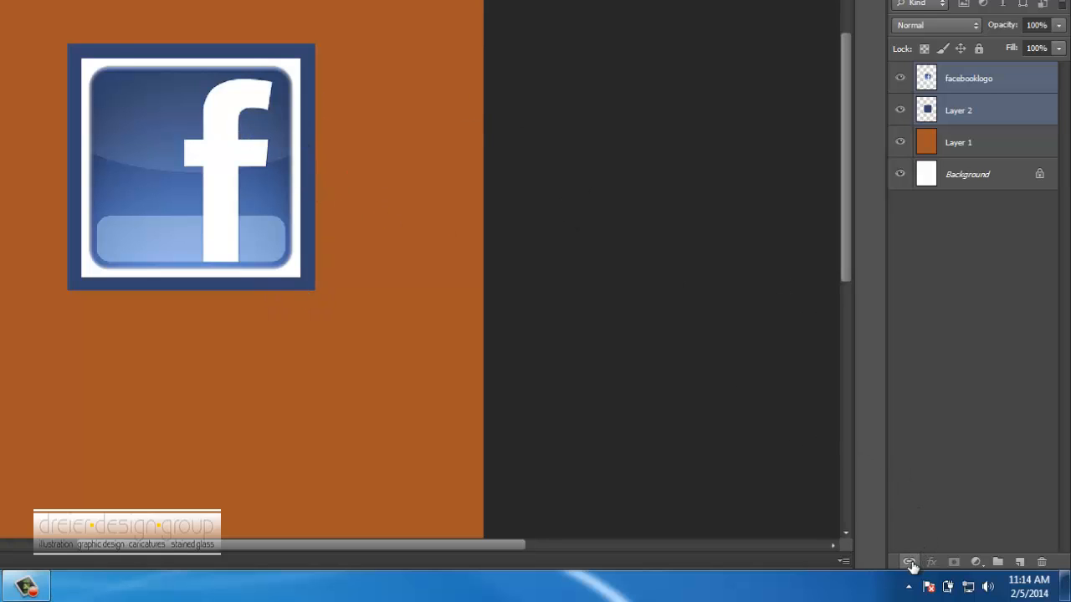
{"action": "left_click", "coordinate": [910, 562]}
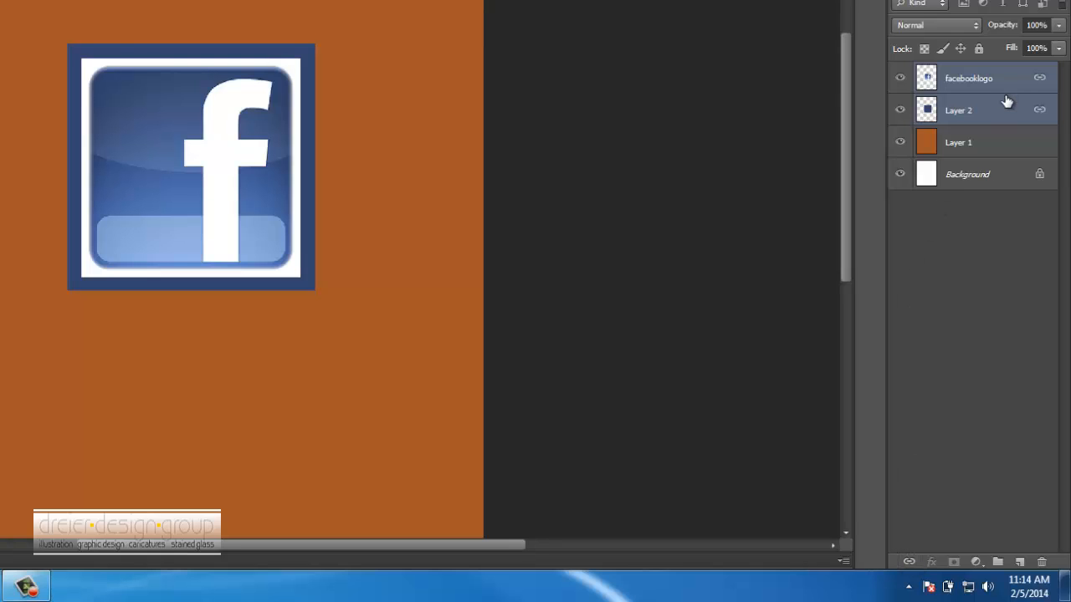
- Move the linked logo and blue square together further down the orange page
{"action": "left_click", "coordinate": [957, 110]}
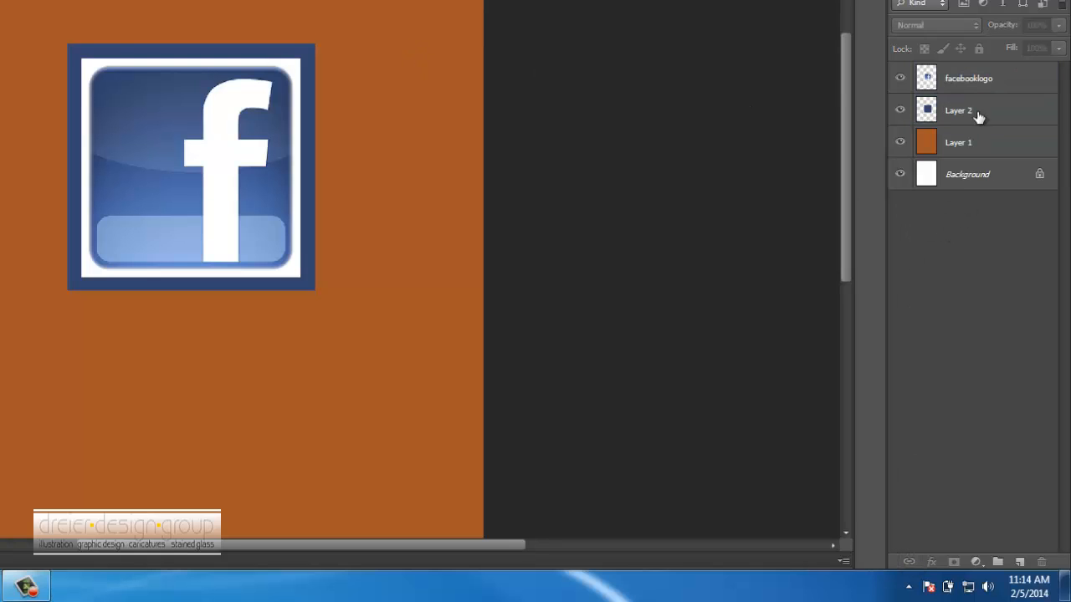
{"action": "left_click", "coordinate": [957, 111]}
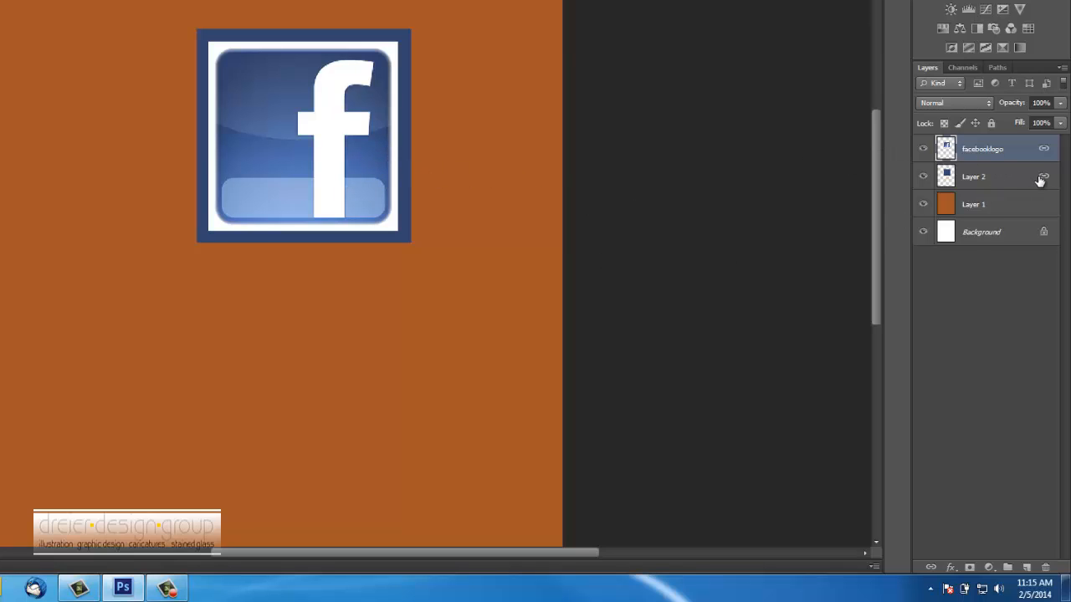
{"action": "left_click_drag", "start_coordinate": [305, 135], "coordinate": [333, 192]}
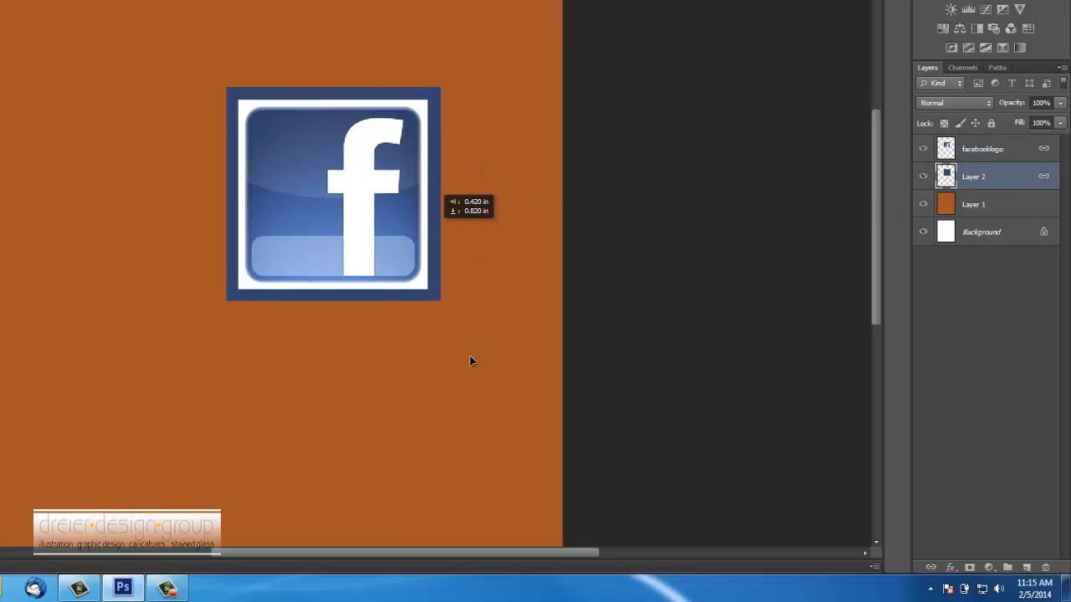
{"action": "left_click_drag", "start_coordinate": [333, 193], "coordinate": [293, 221]}
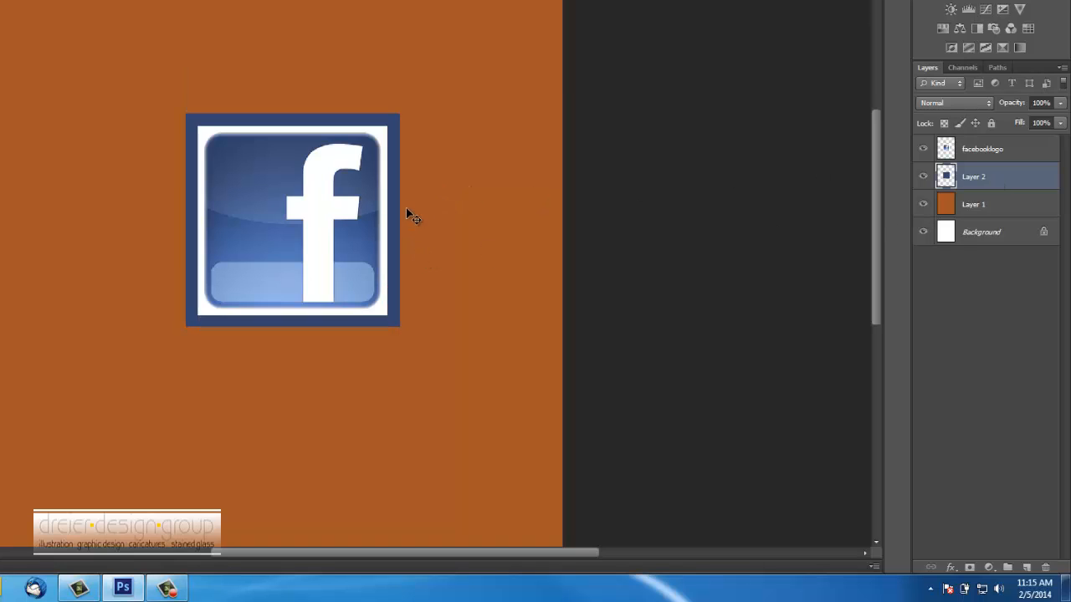
{"action": "mouse_move", "coordinate": [427, 266]}
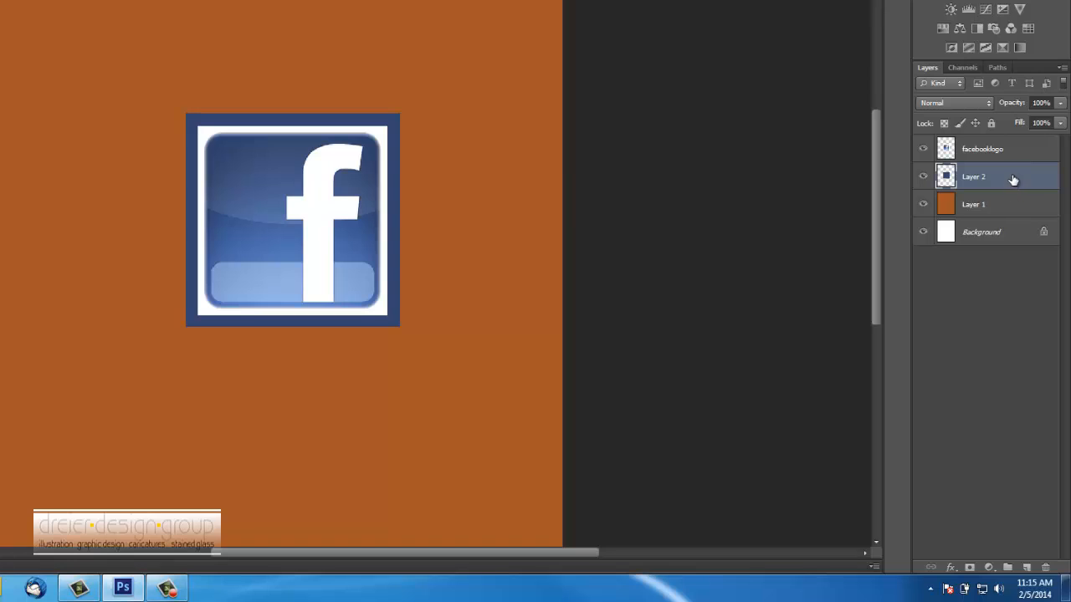
{"action": "mouse_move", "coordinate": [980, 157]}
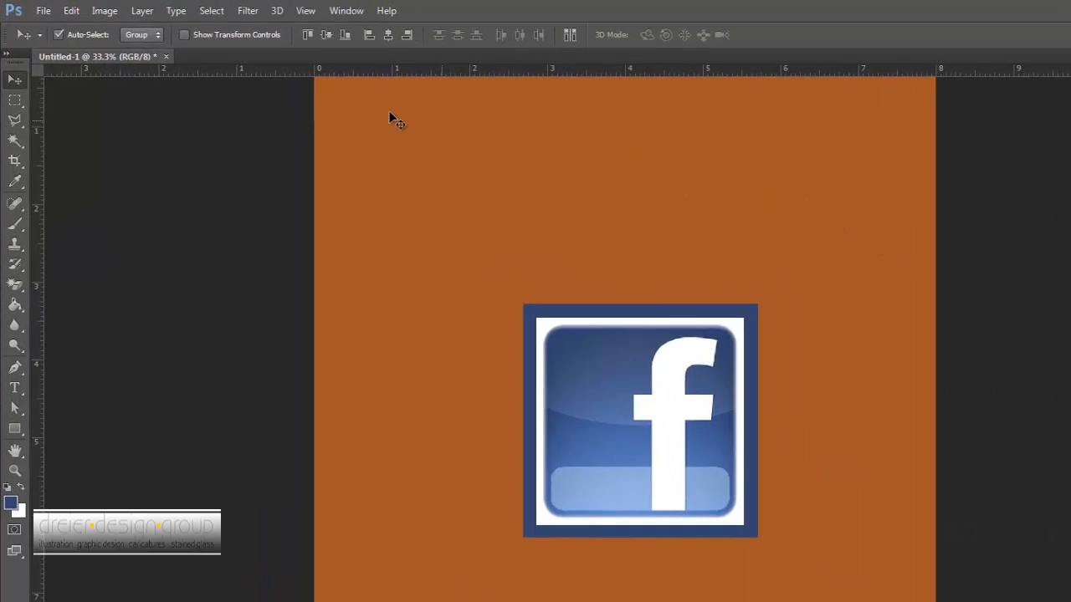
- Try merging the chosen logo layers into one via the Layer menu
{"action": "left_click", "coordinate": [143, 10]}
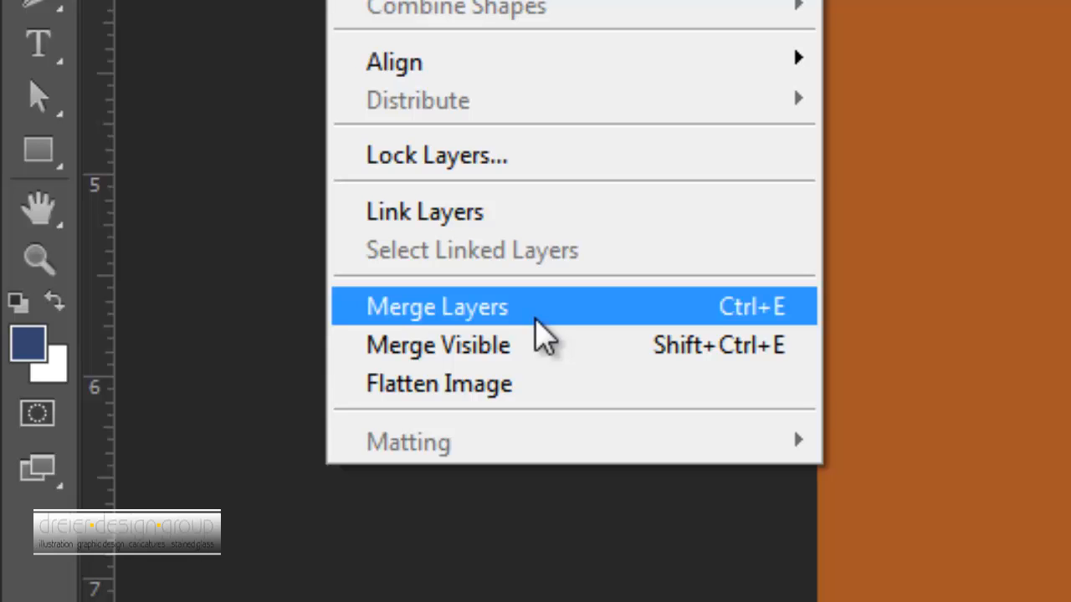
{"action": "mouse_move", "coordinate": [539, 335]}
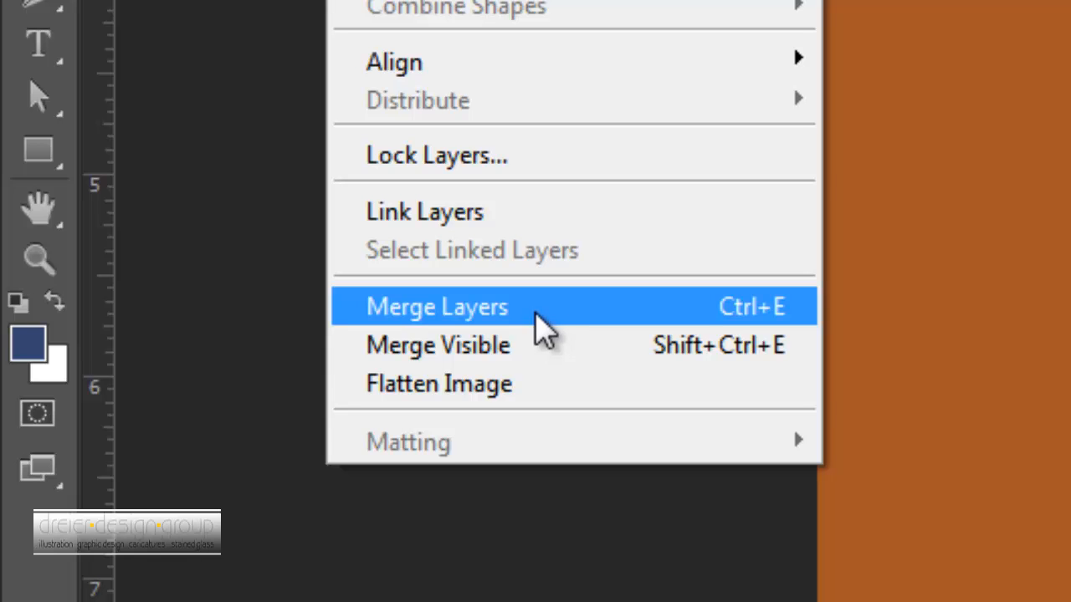
{"action": "left_click", "coordinate": [437, 306]}
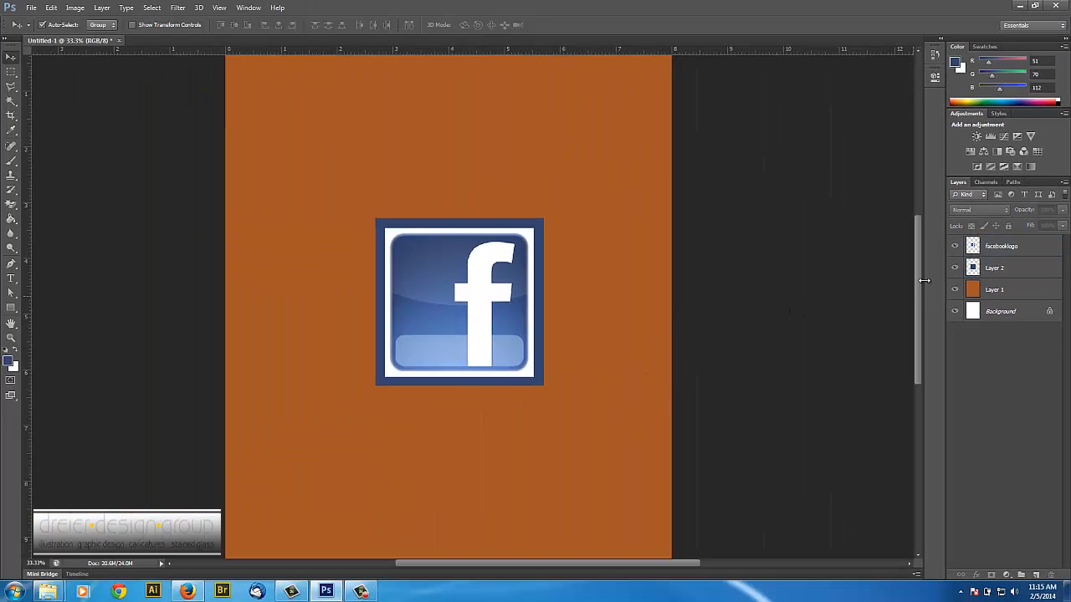
{"action": "left_click", "coordinate": [100, 7]}
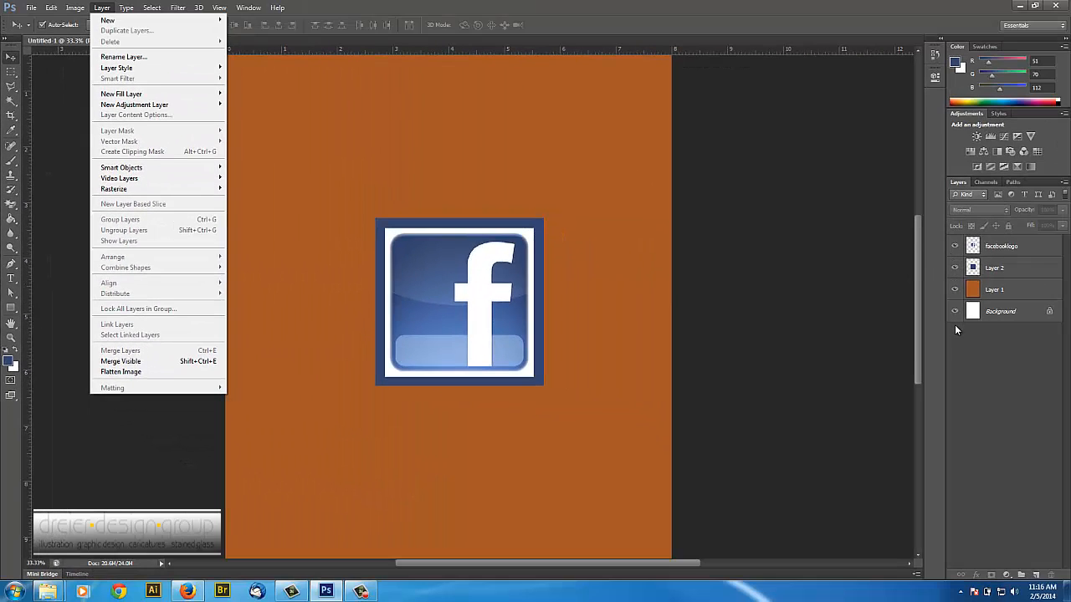
{"action": "mouse_move", "coordinate": [137, 351]}
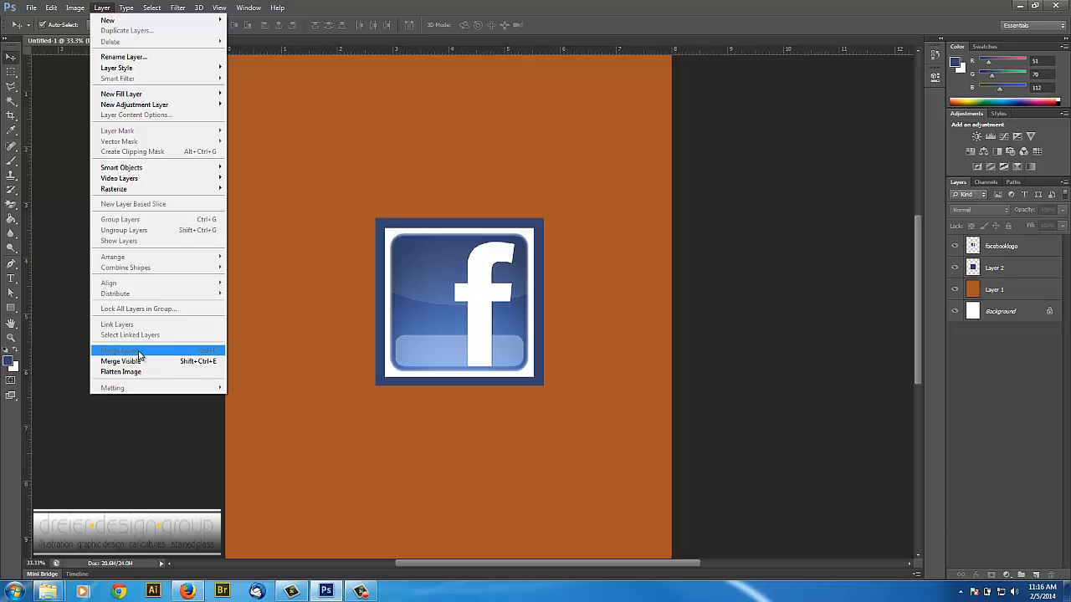
{"action": "mouse_move", "coordinate": [934, 327]}
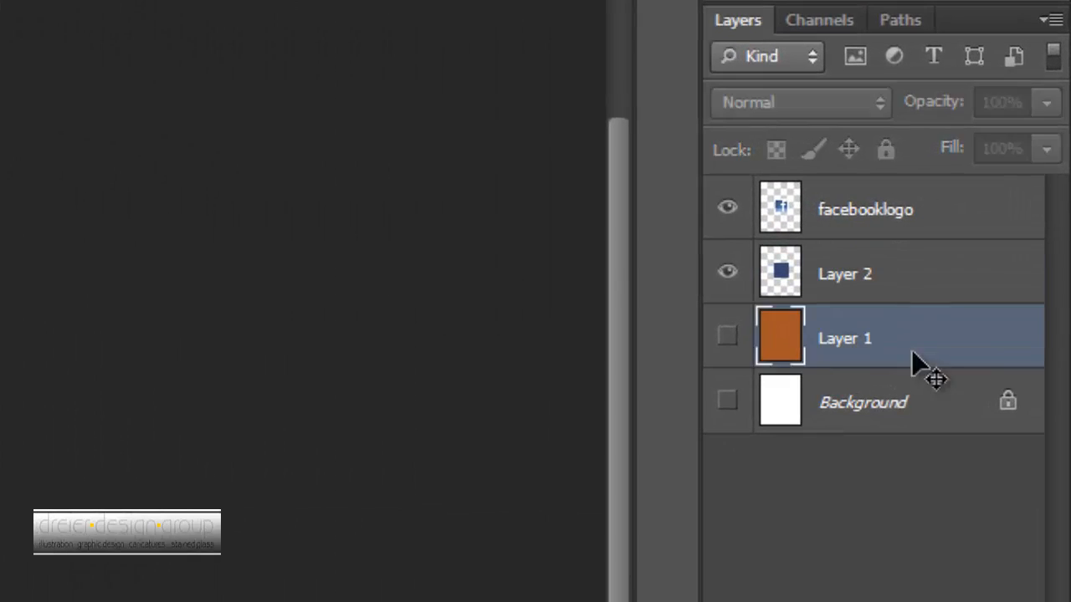
- Select the facebooklogo layer and reach the layer commands for Merge Visible
{"action": "left_click", "coordinate": [100, 6]}
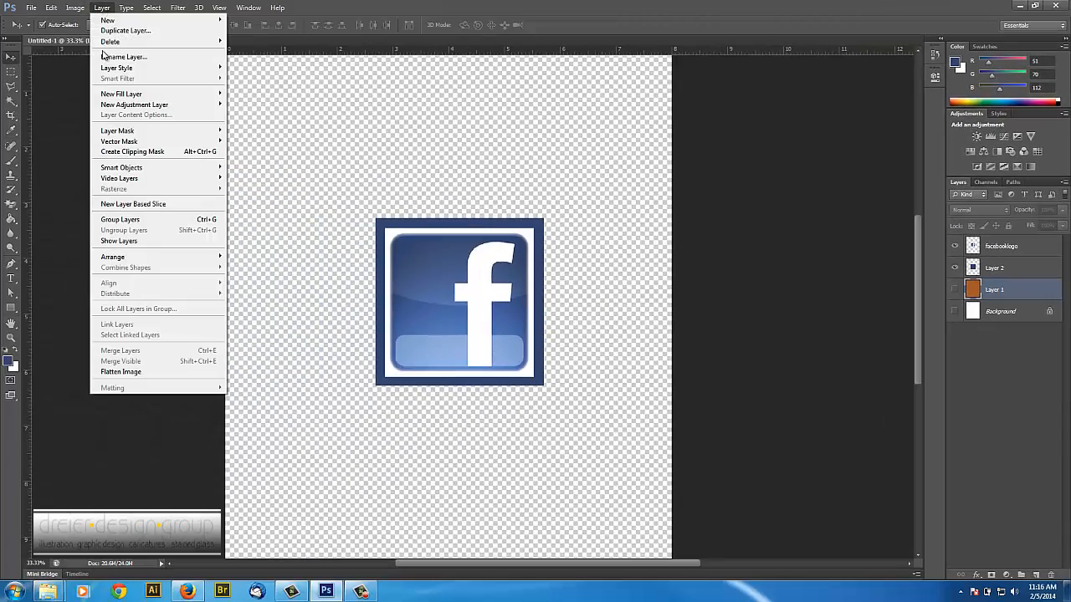
{"action": "mouse_move", "coordinate": [121, 362]}
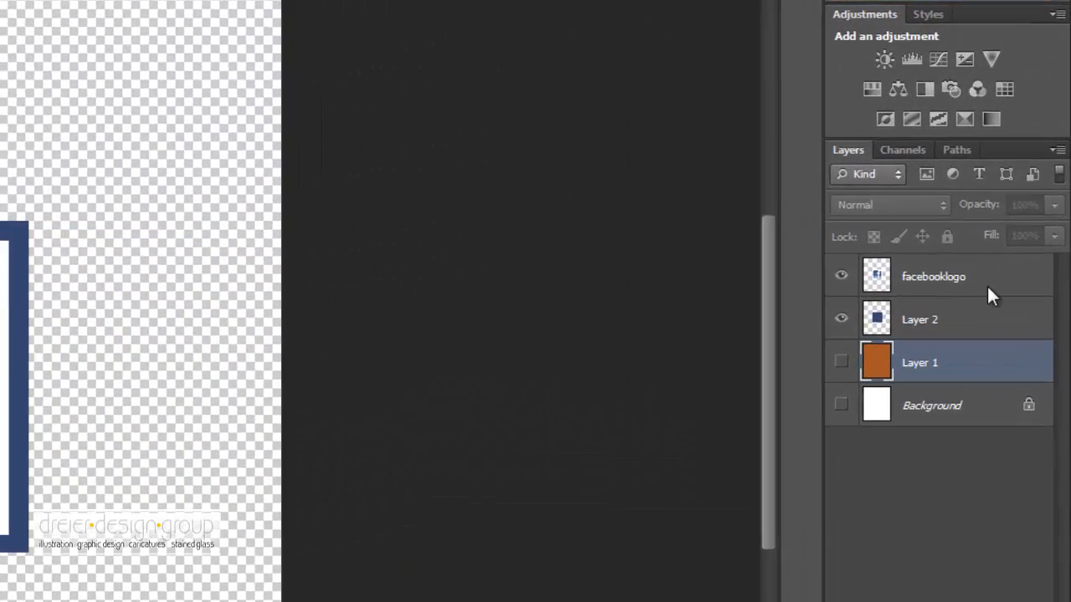
{"action": "left_click", "coordinate": [934, 276]}
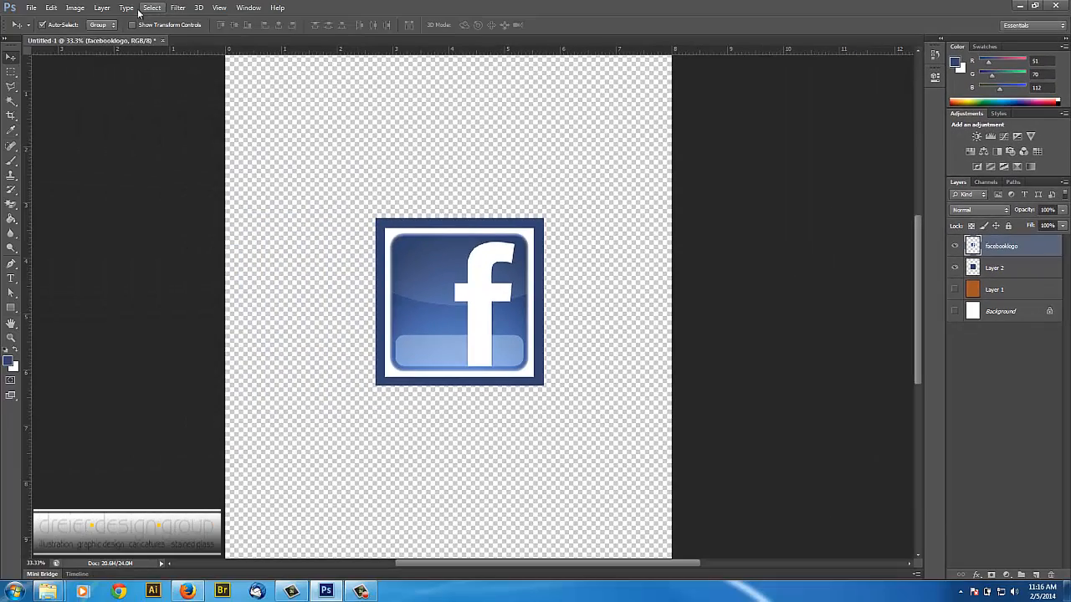
{"action": "left_click", "coordinate": [101, 6]}
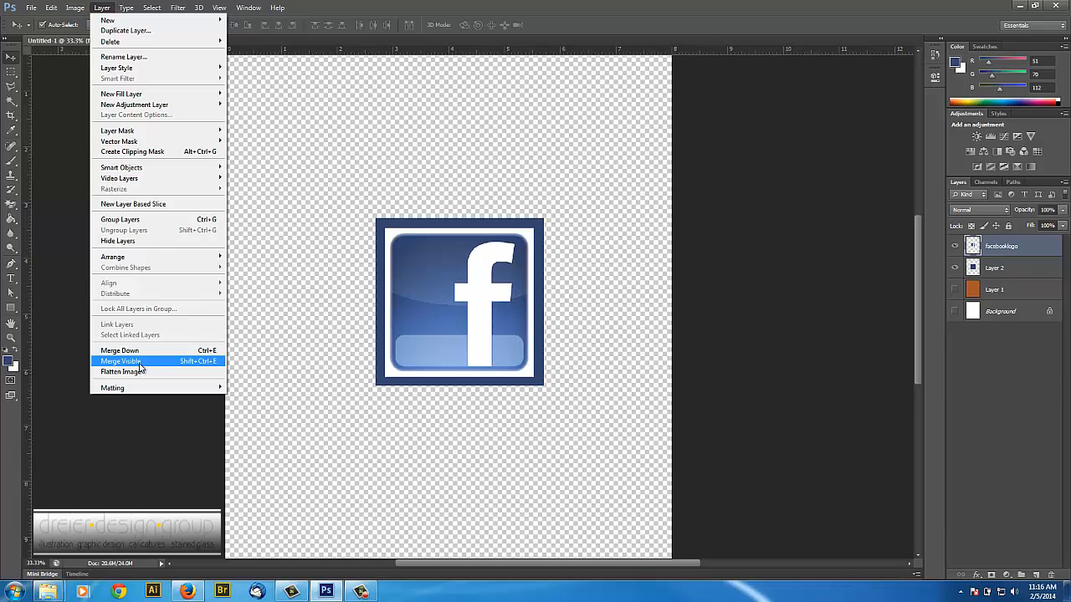
{"action": "mouse_move", "coordinate": [120, 371]}
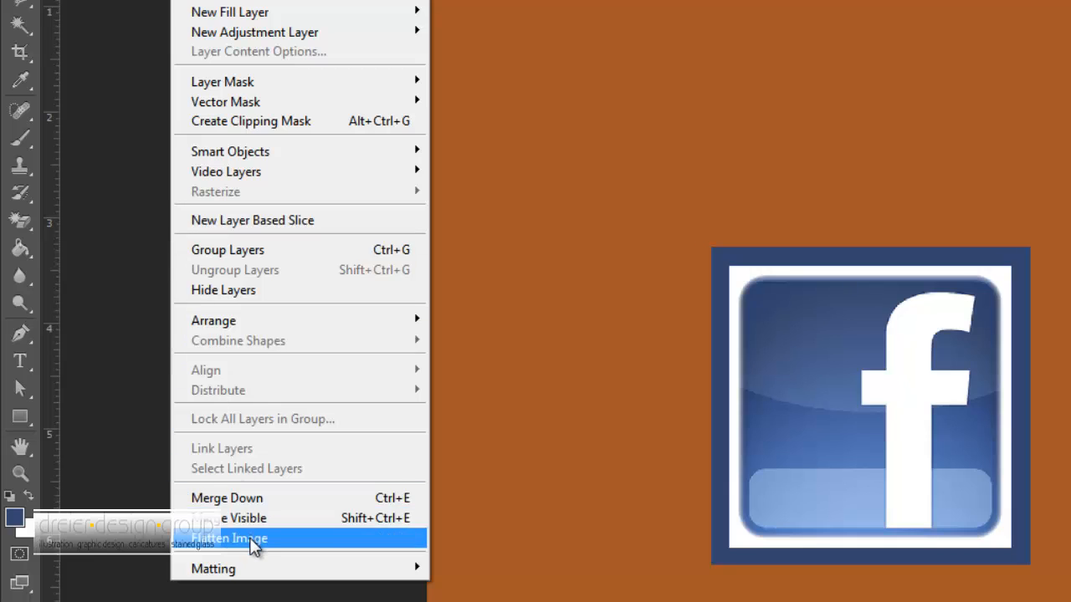
{"action": "mouse_move", "coordinate": [254, 553]}
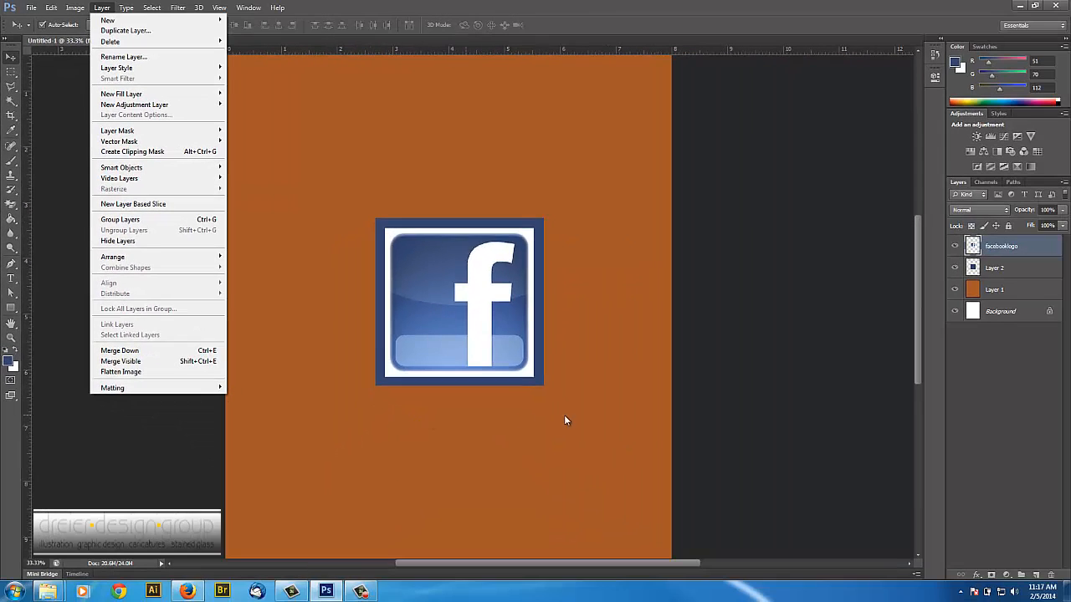
{"action": "mouse_move", "coordinate": [563, 224]}
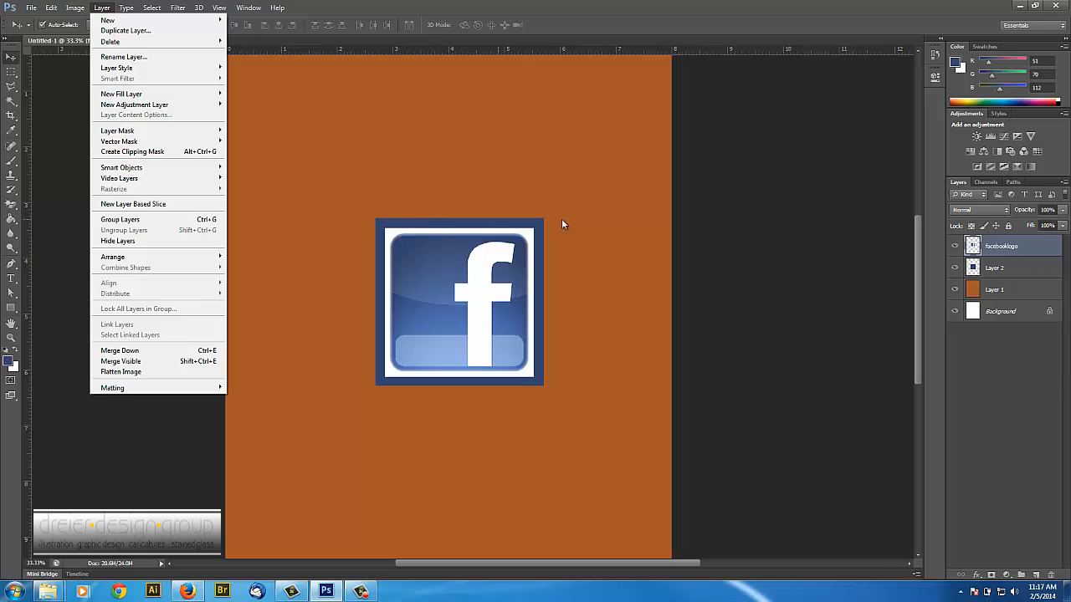
{"action": "mouse_move", "coordinate": [518, 365]}
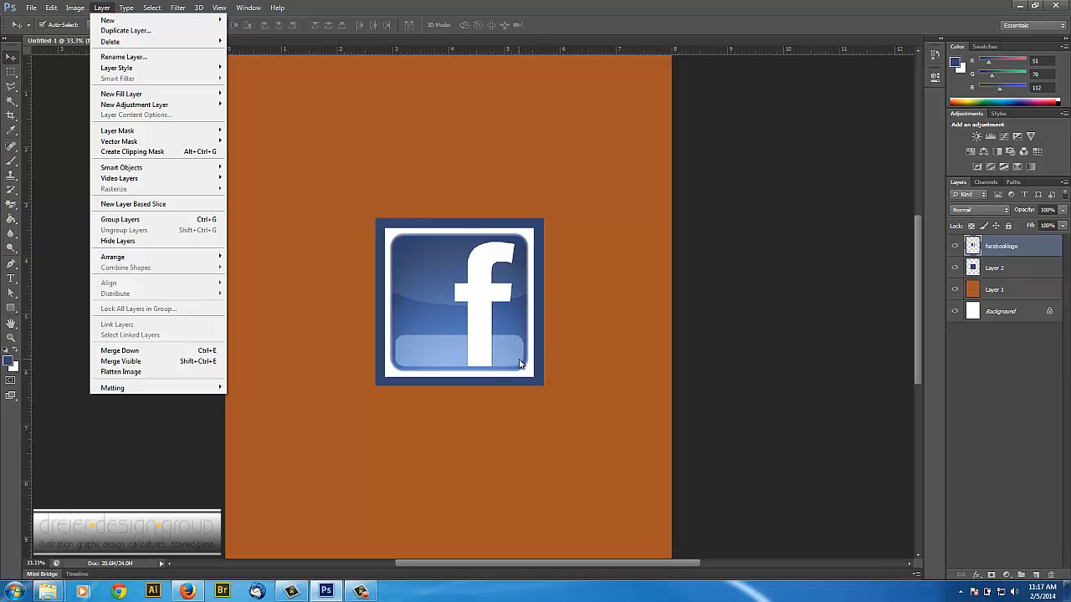